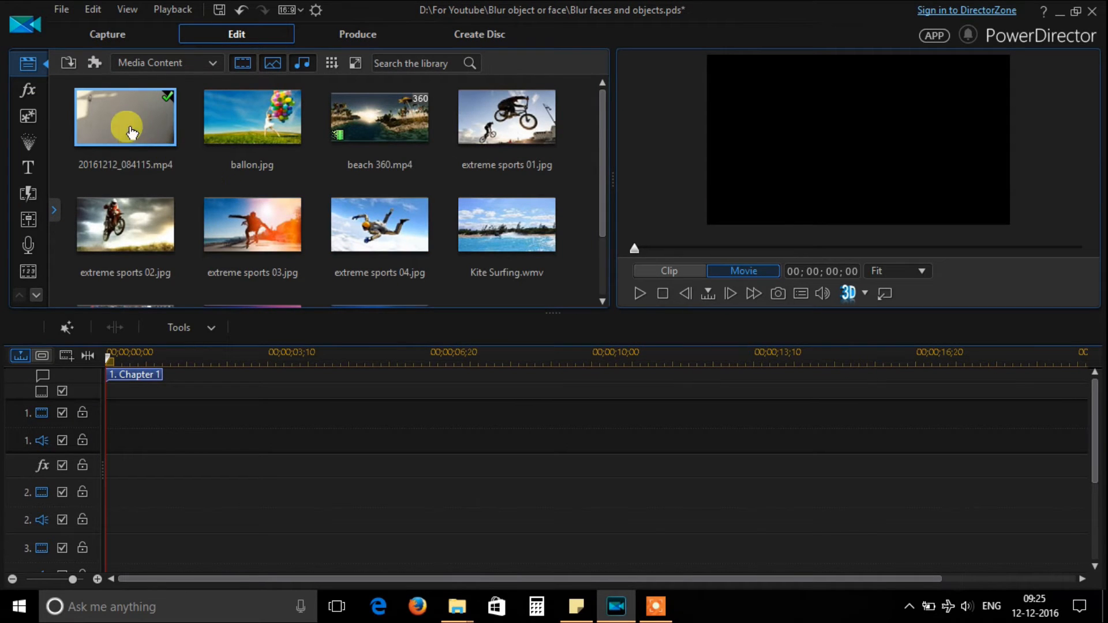
Place 20161212_084115.mp4 on video track 1, accepting the frame rate mismatch.
drag(124, 117, 159, 266)
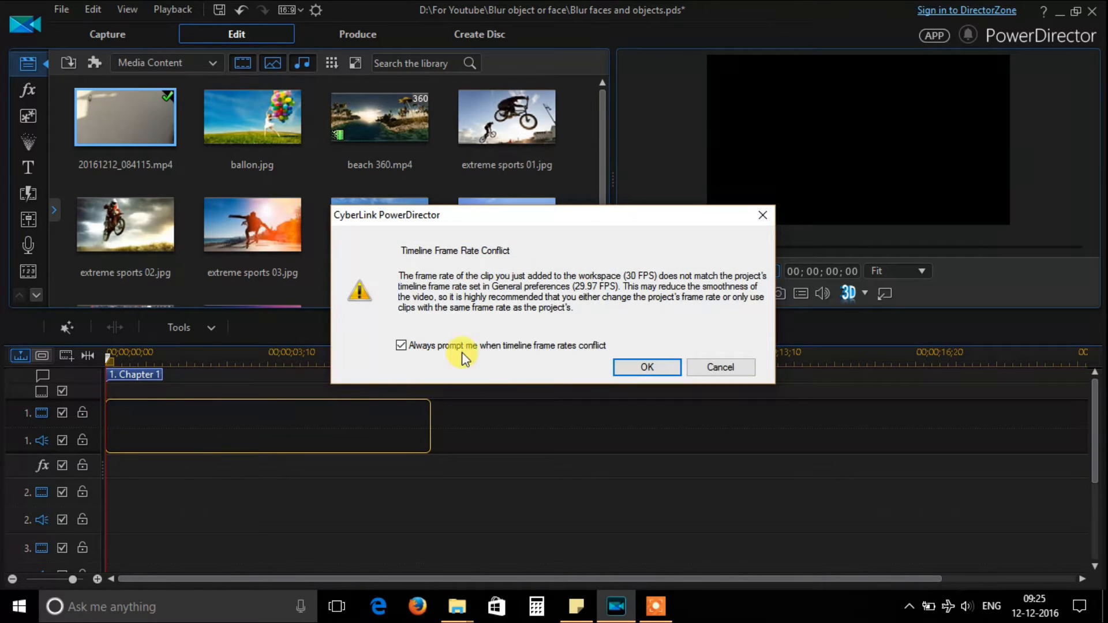
click(647, 367)
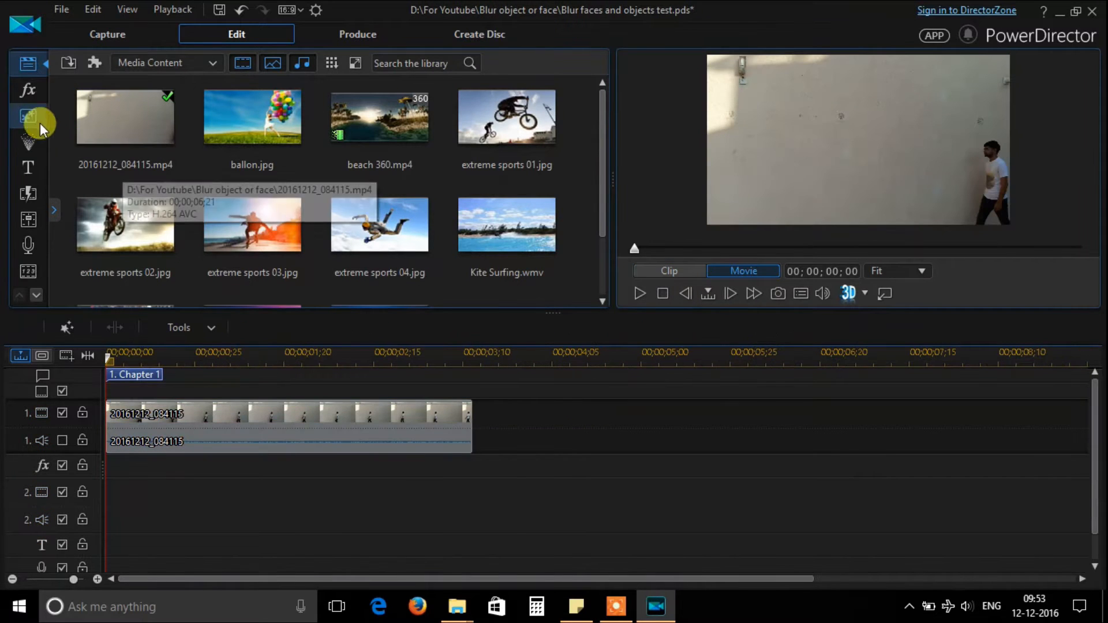
Apply the Style Blur effect to the fx track and trim it to the clip's end.
click(27, 90)
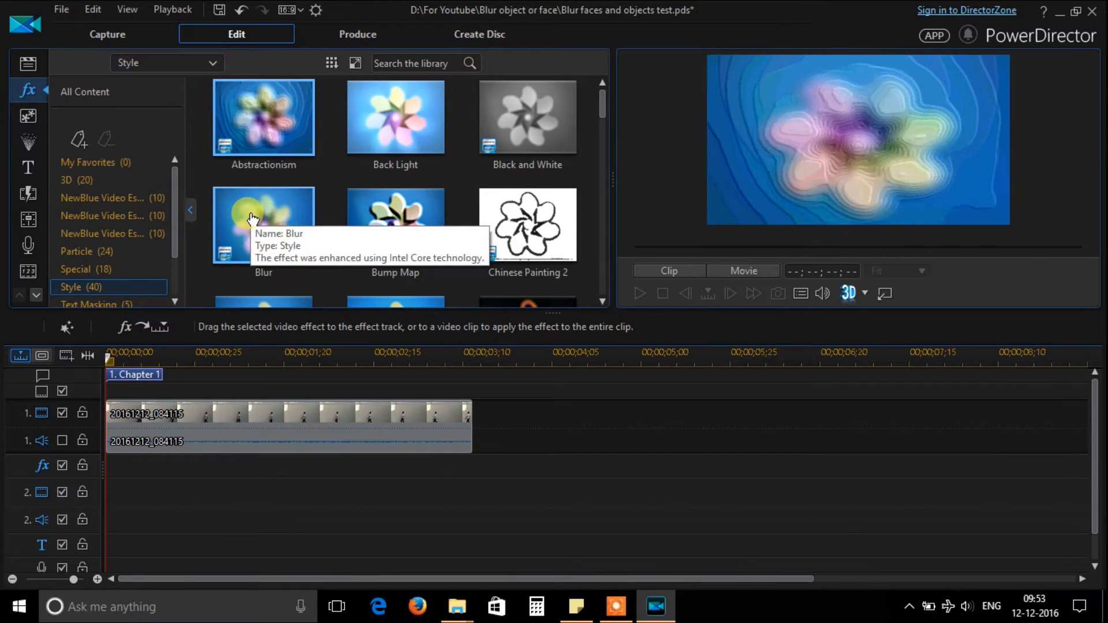
drag(263, 223, 130, 466)
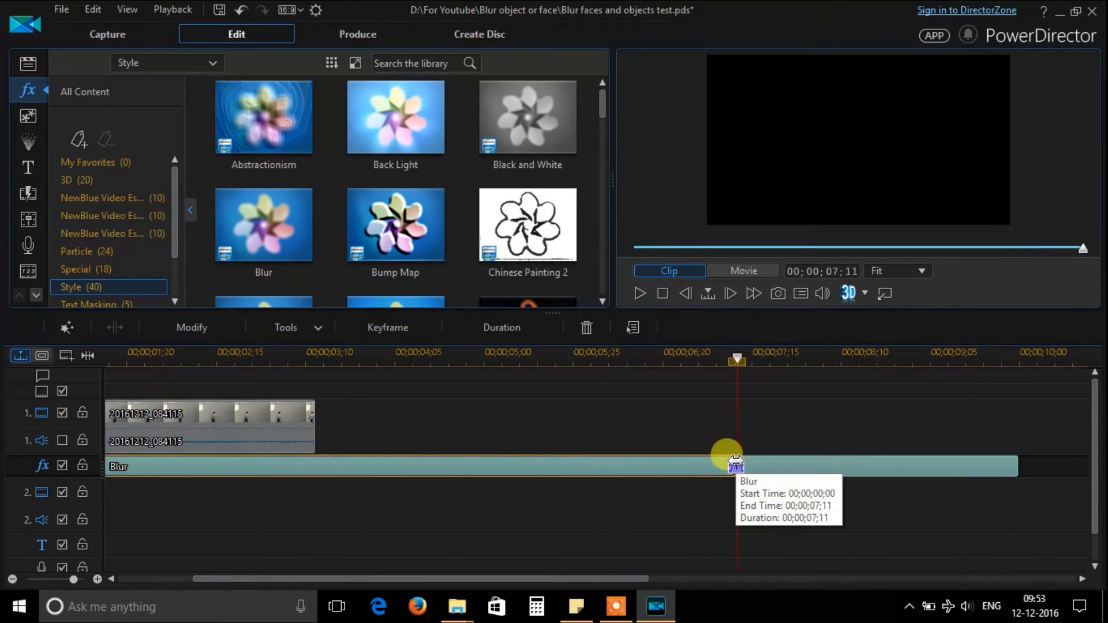
drag(735, 465, 317, 465)
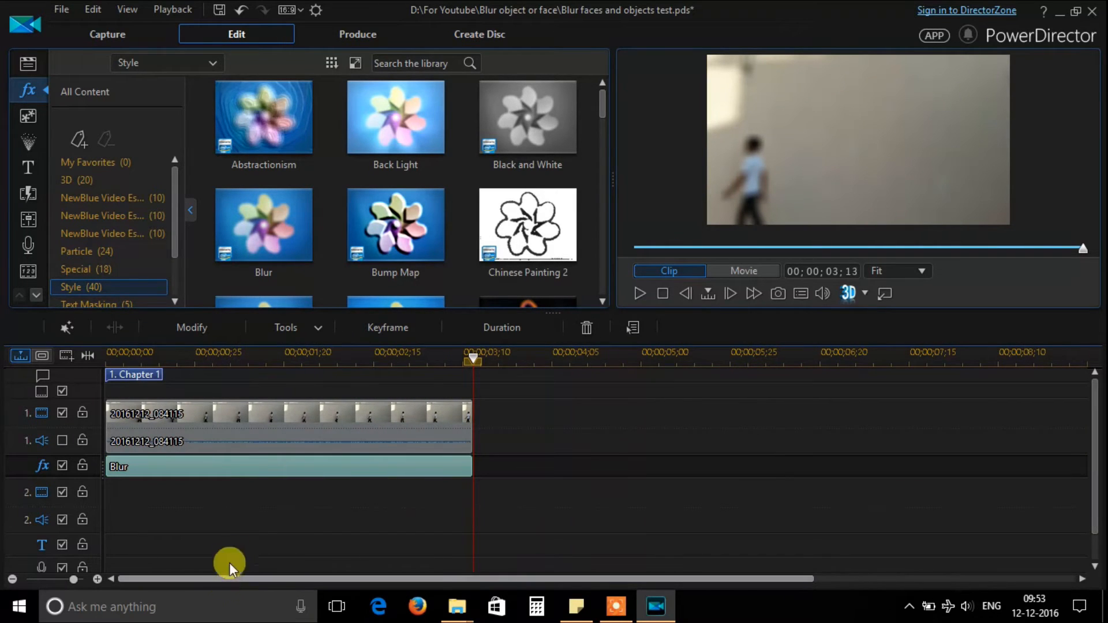
click(663, 293)
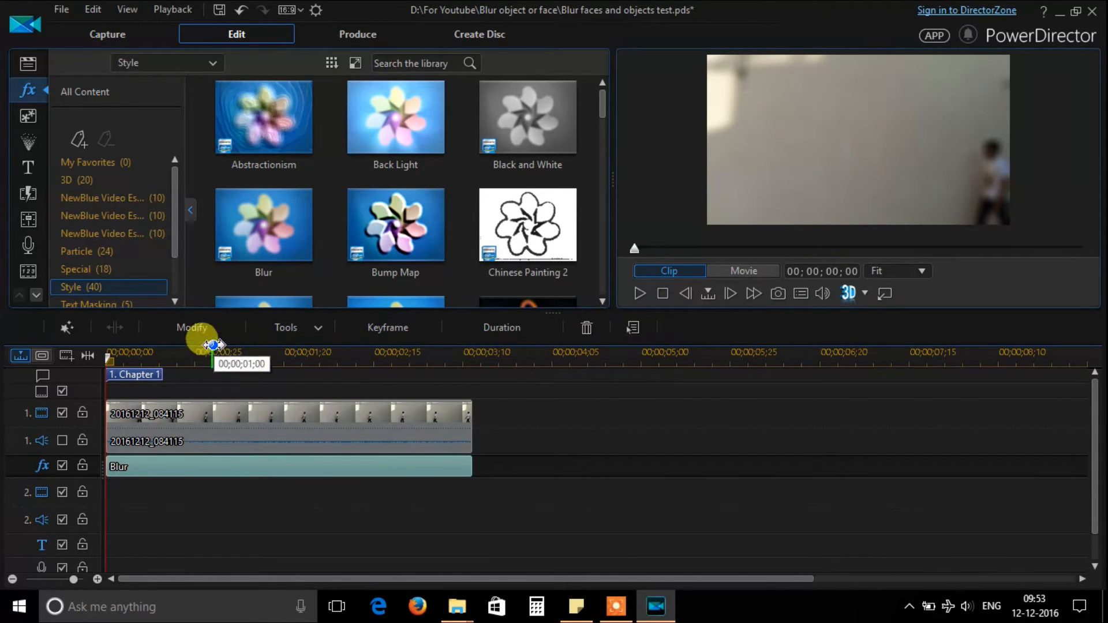
In the Blur settings, raise Degree to 25 and choose the Circle mask type.
click(191, 326)
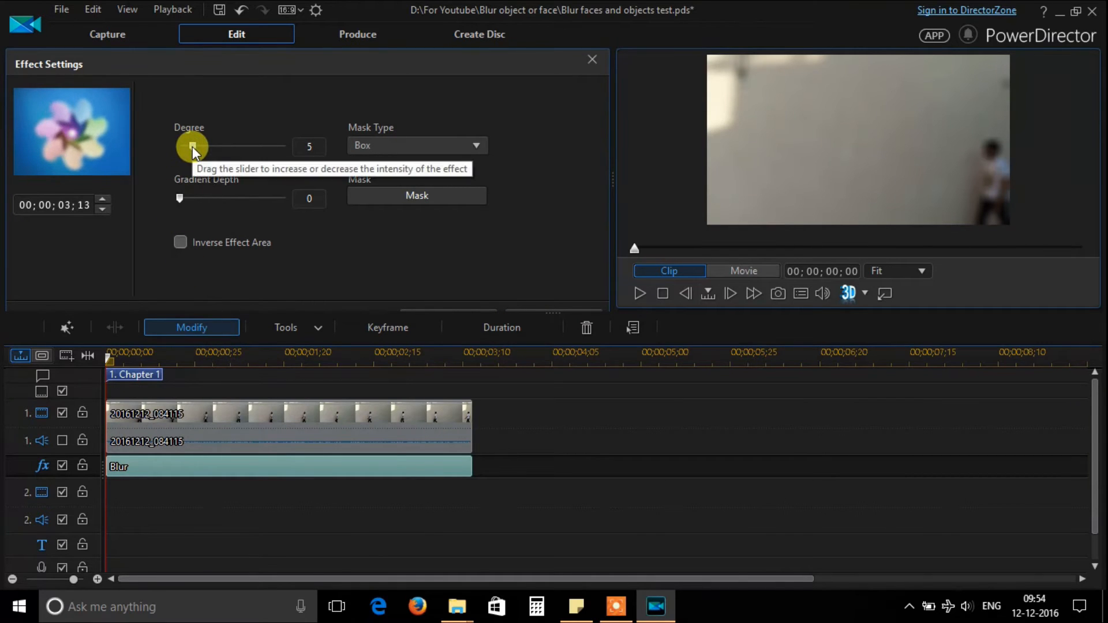
drag(193, 147, 205, 147)
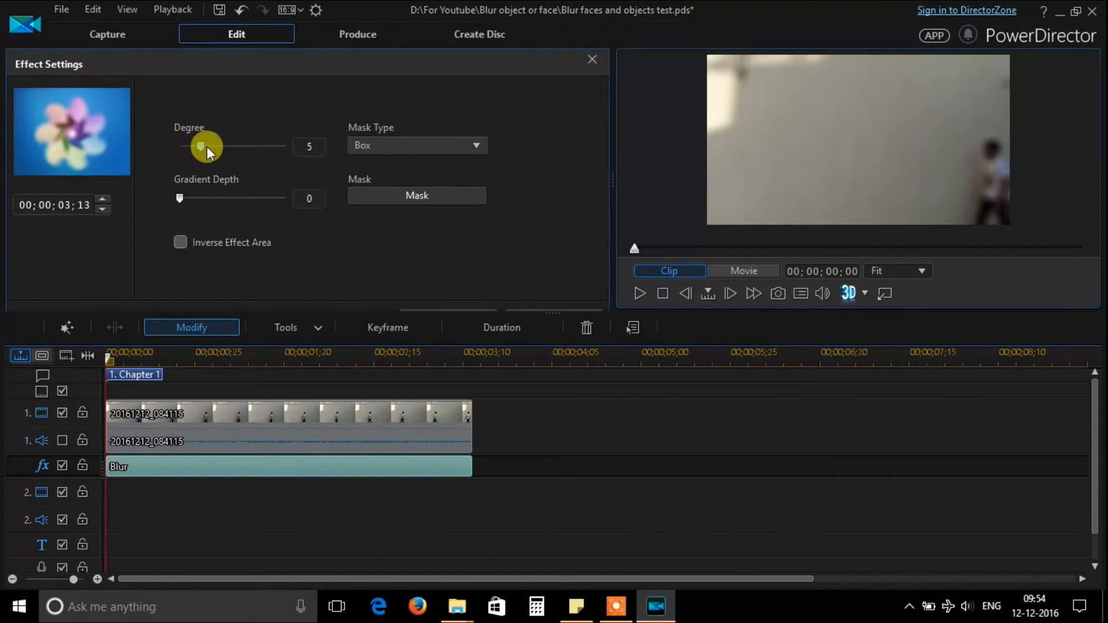
drag(200, 146, 229, 146)
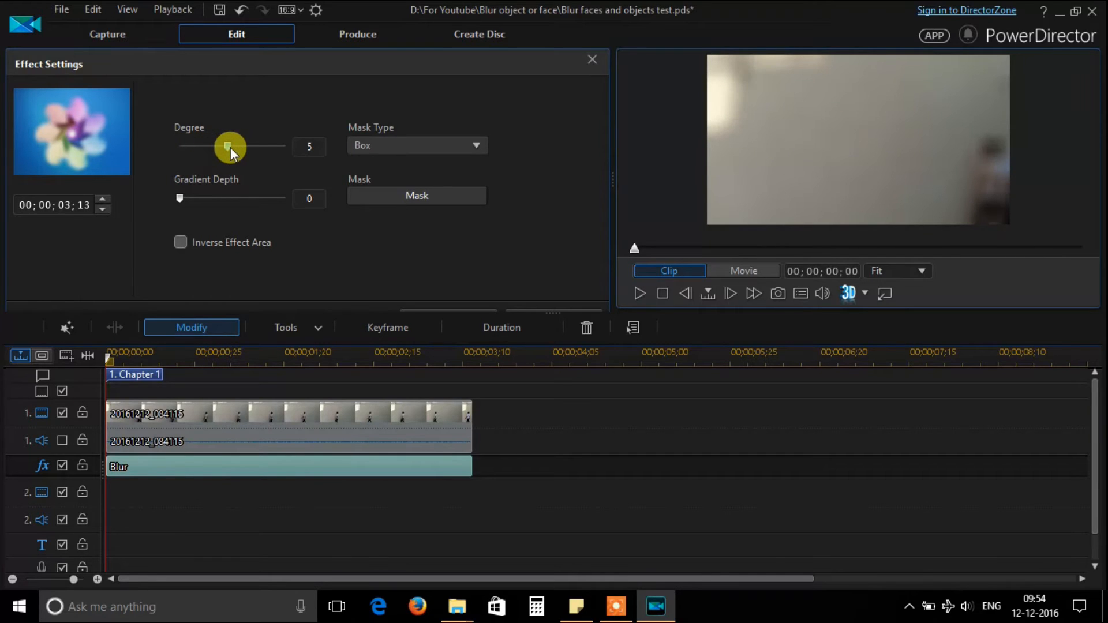
drag(229, 147, 246, 147)
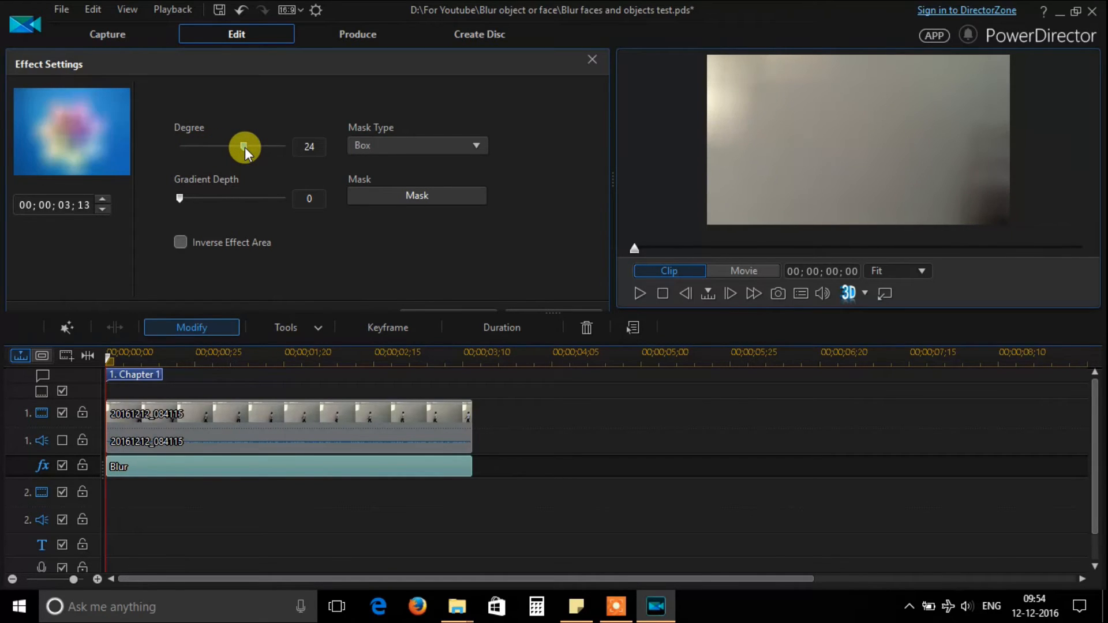
drag(244, 146, 250, 146)
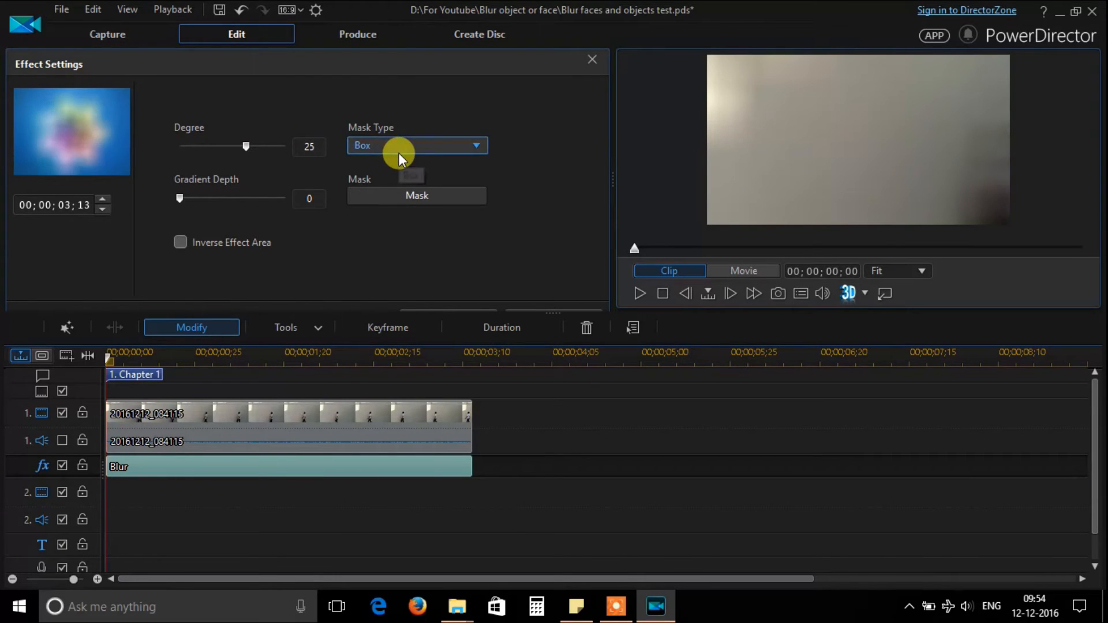
click(416, 146)
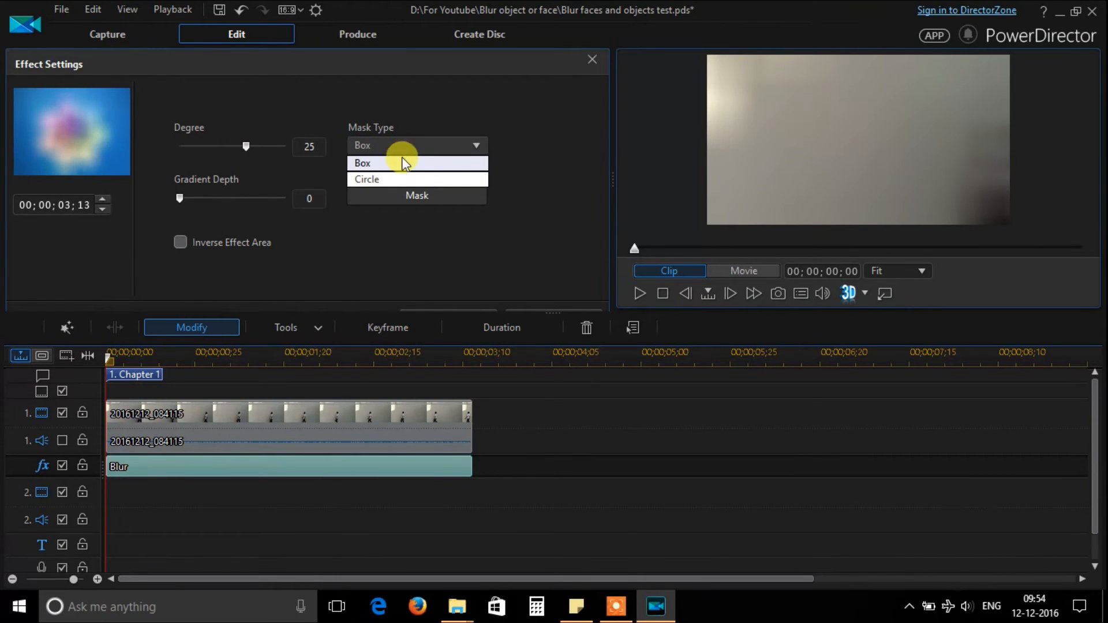
click(367, 179)
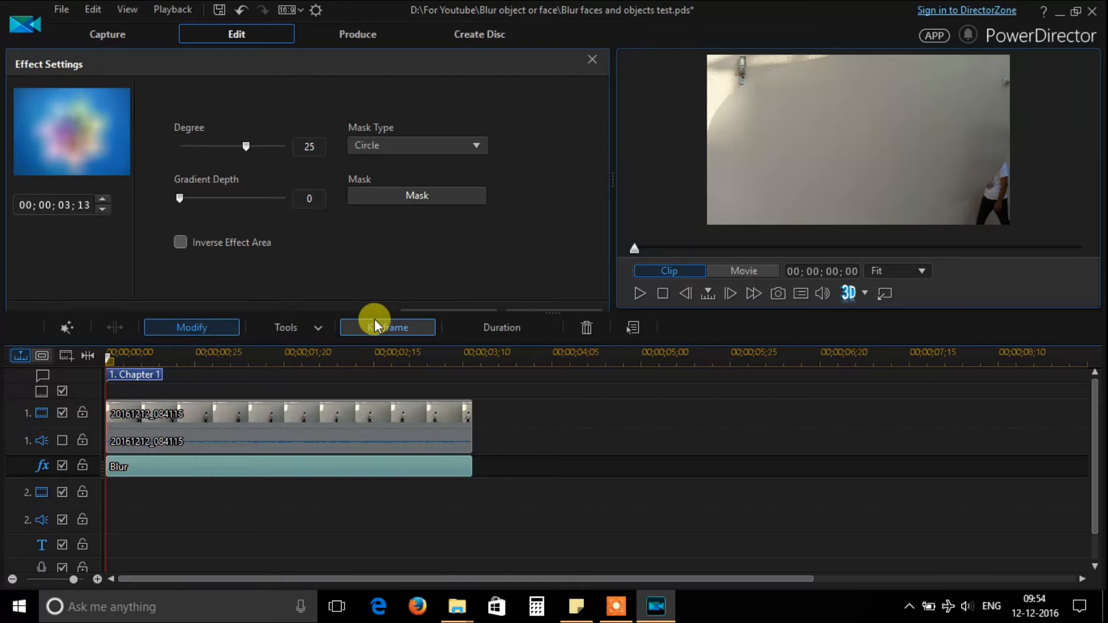
Show the Blur effect's Keyframe Settings listing Degree 25 and Circle mask.
click(386, 327)
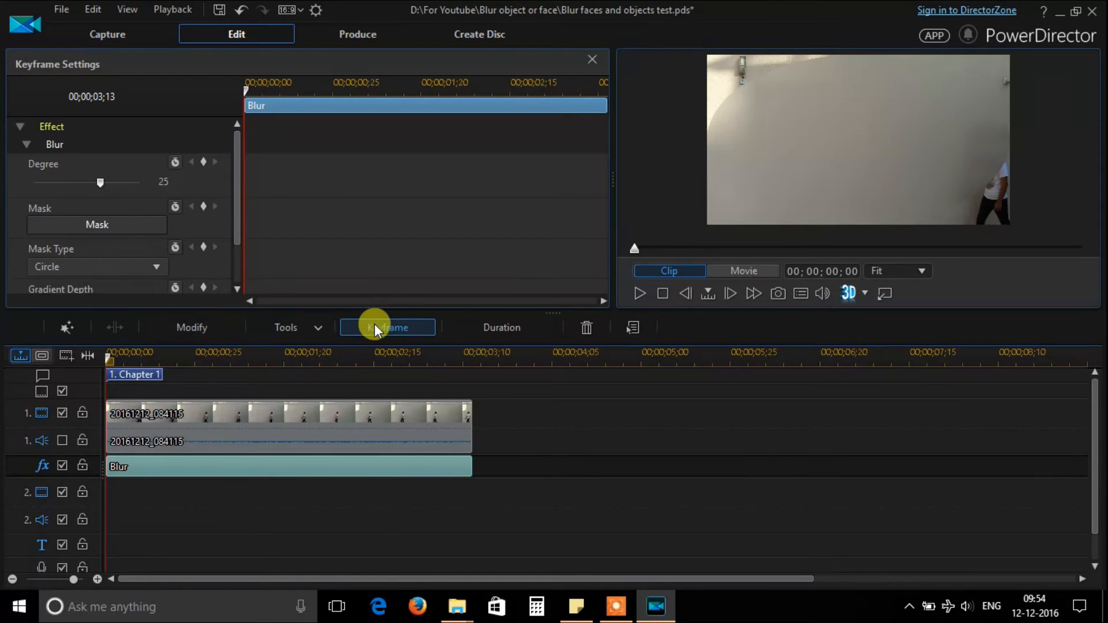
click(388, 327)
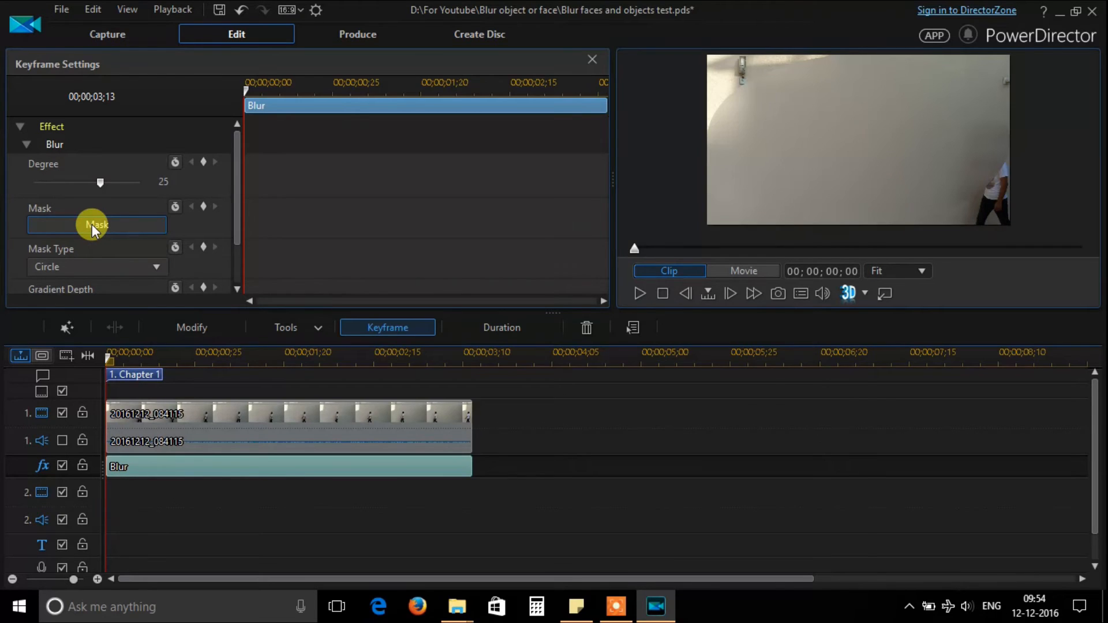
Resize the mask box to a small area over the person's head and confirm it.
click(97, 224)
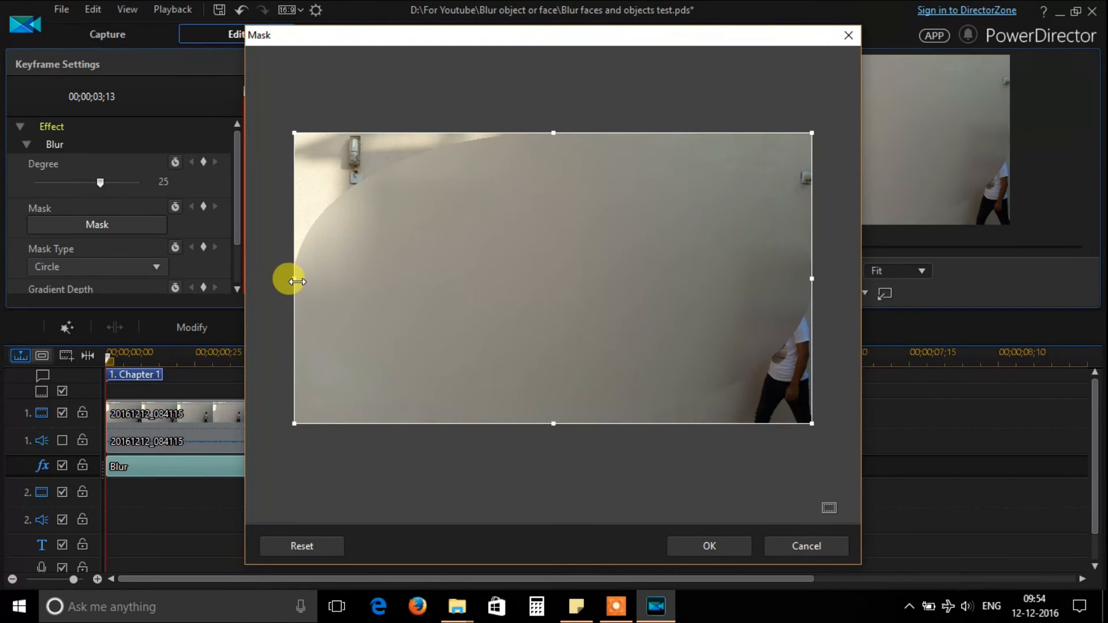
drag(293, 280, 600, 279)
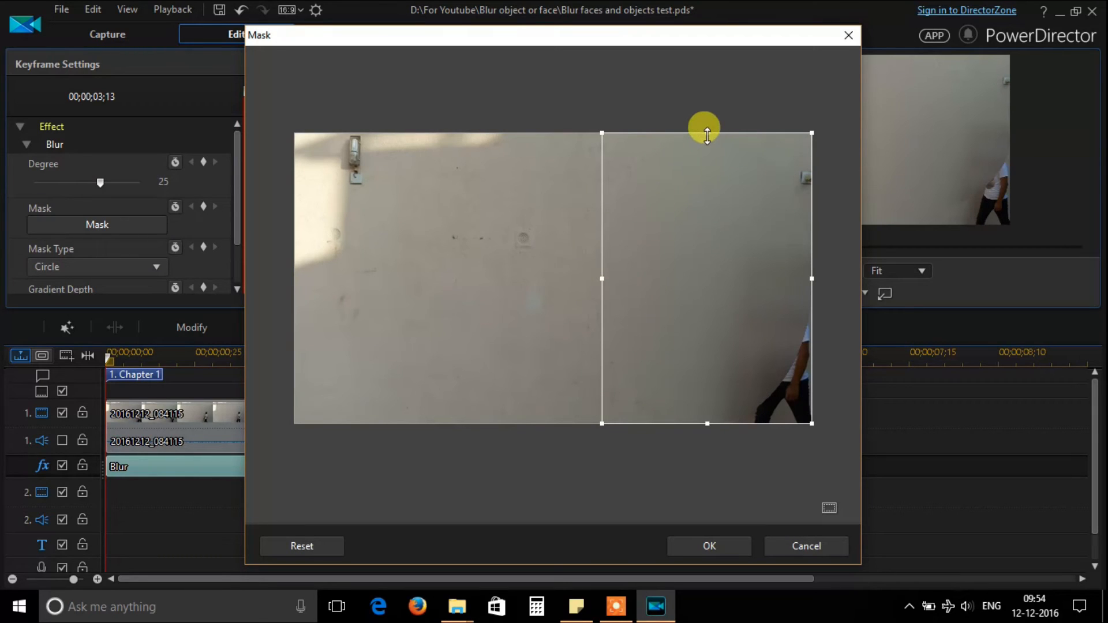
drag(706, 134, 622, 340)
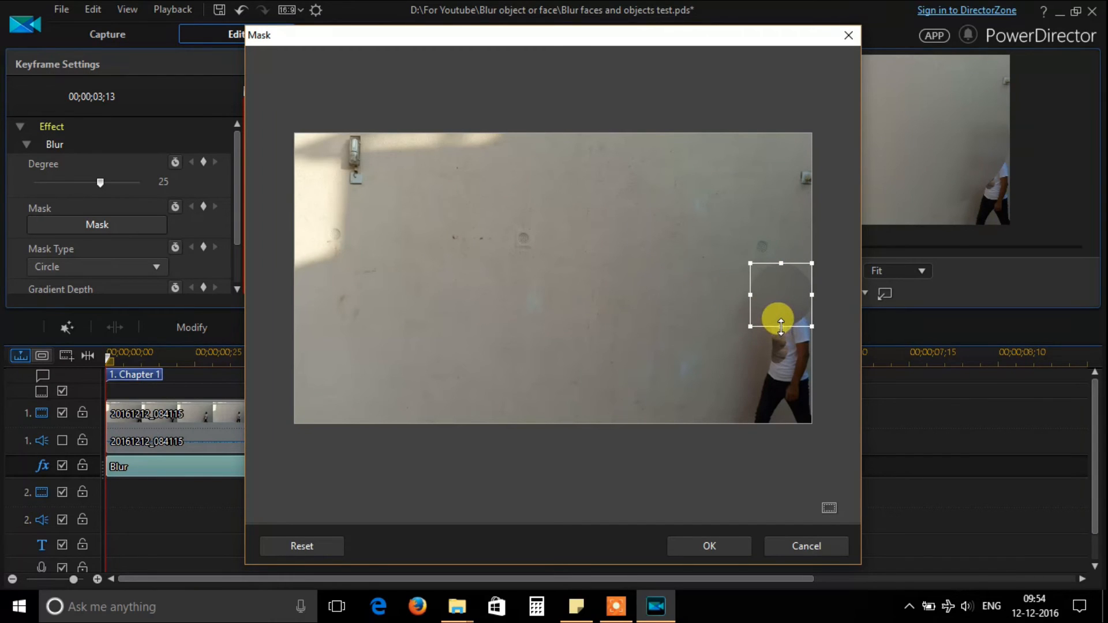
drag(778, 320, 781, 293)
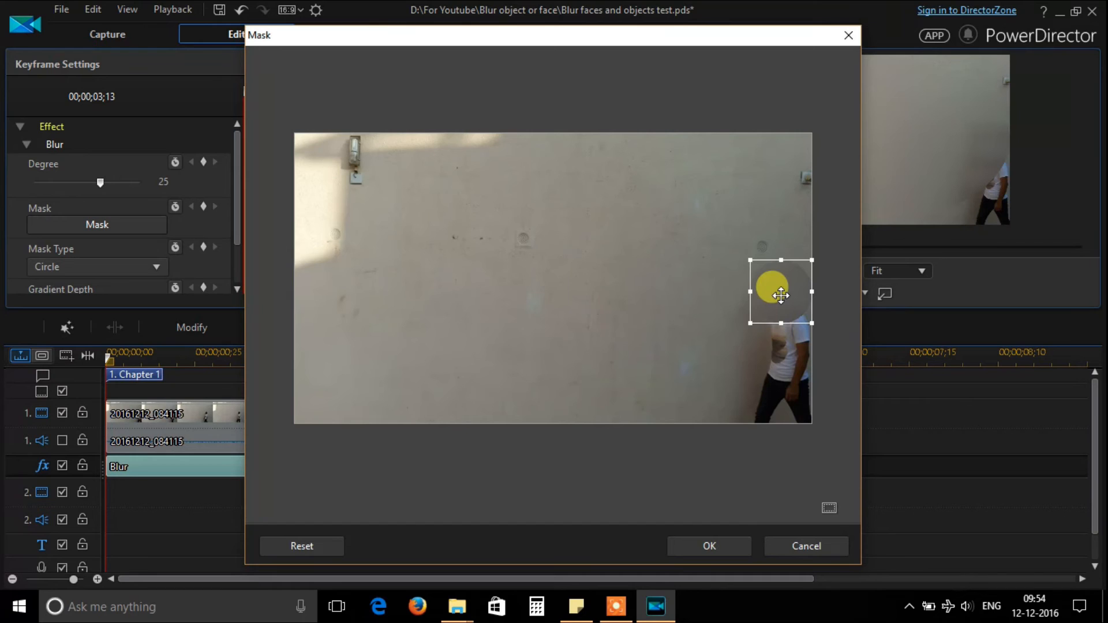
click(707, 546)
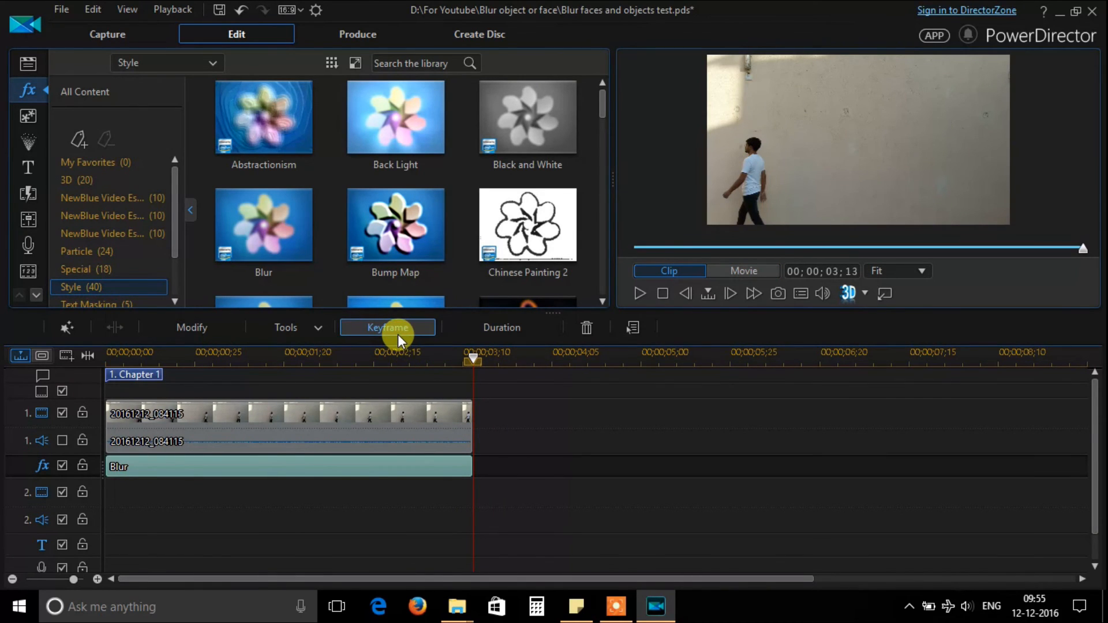
At the clip's end keyframe, move the mask box onto the walking person's face and confirm.
click(388, 326)
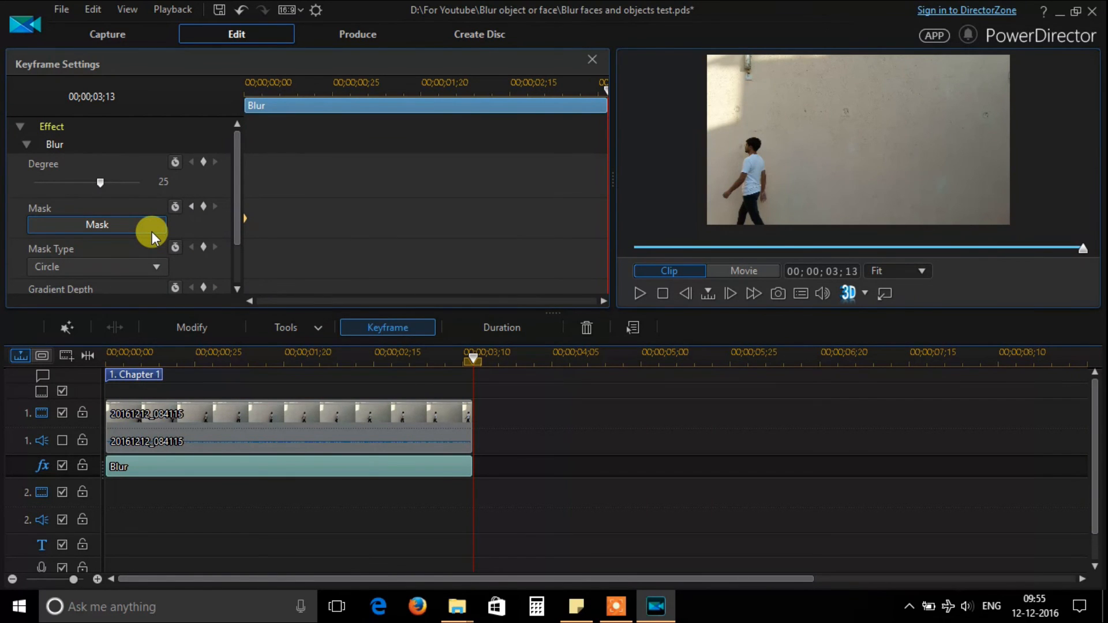
click(97, 225)
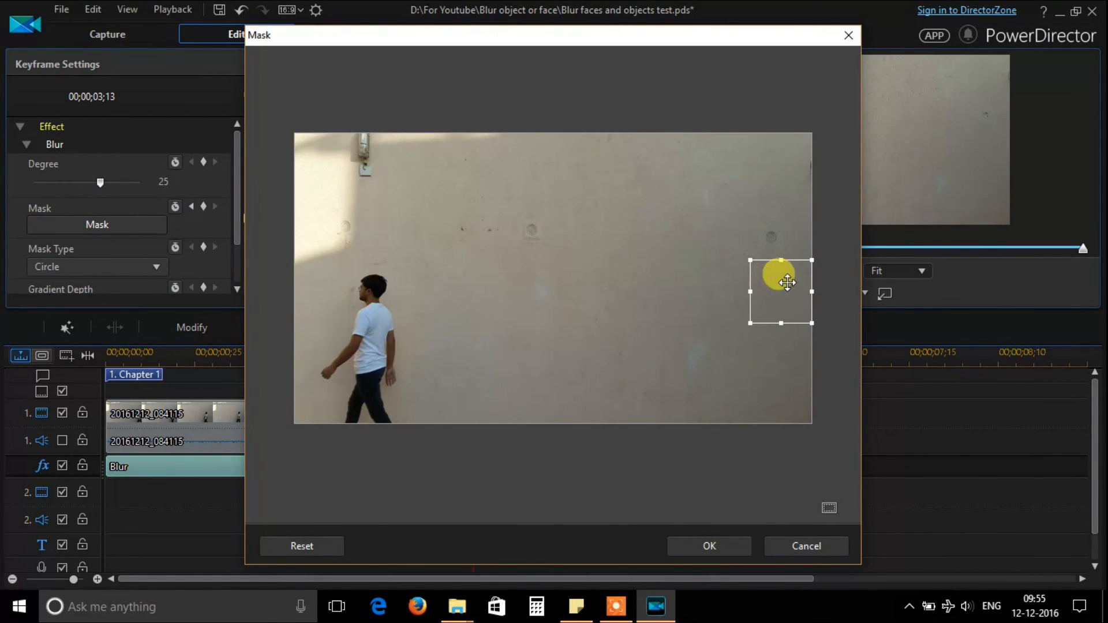
drag(781, 283, 419, 281)
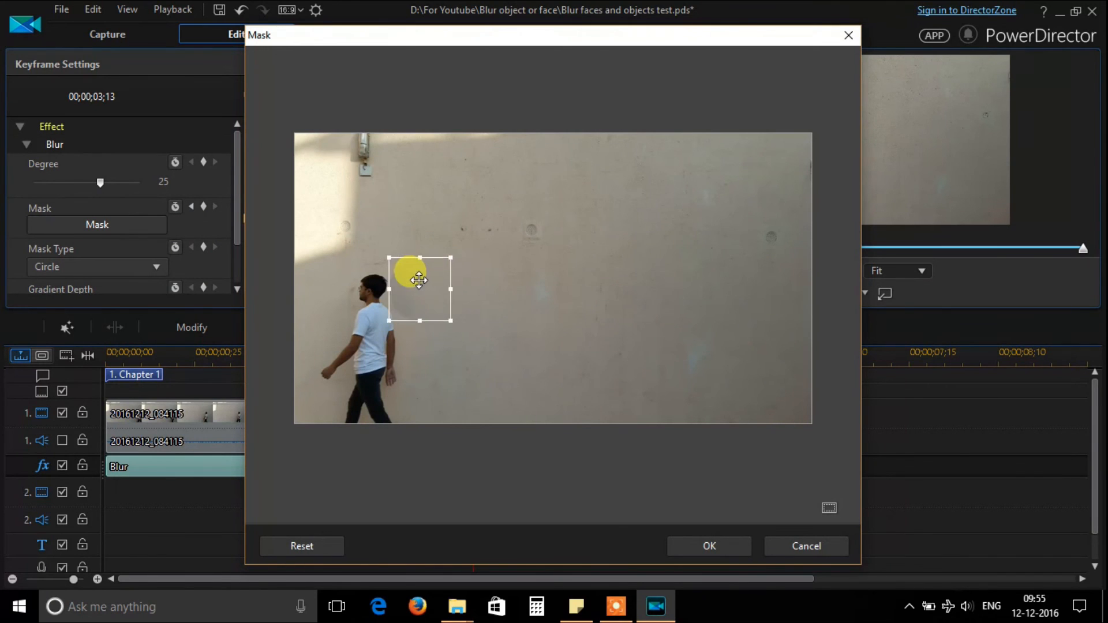
drag(418, 289, 366, 289)
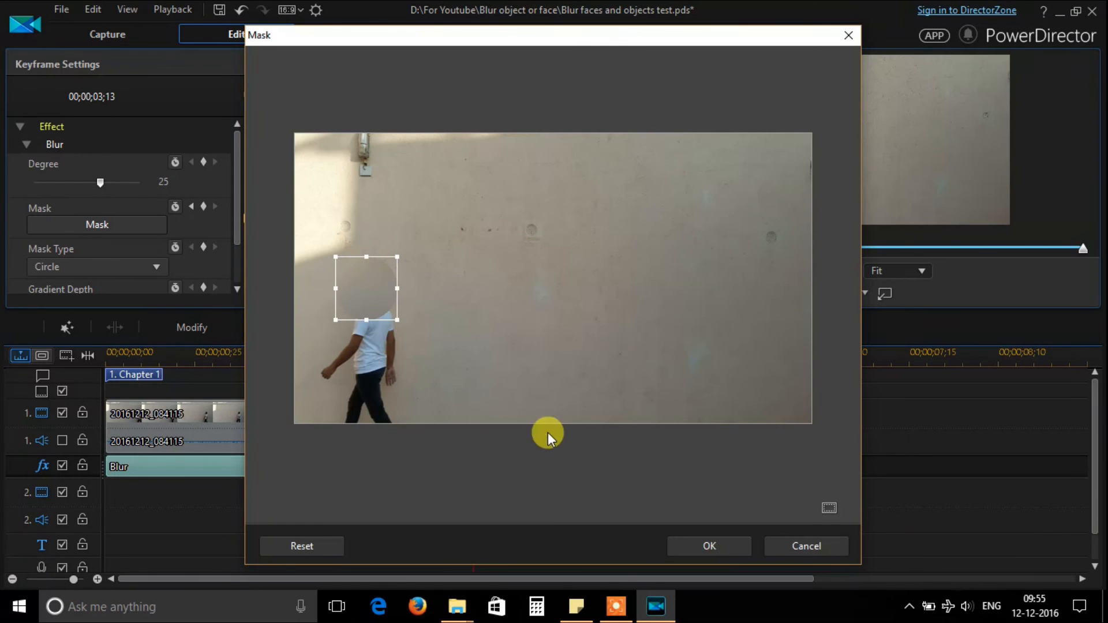
click(707, 546)
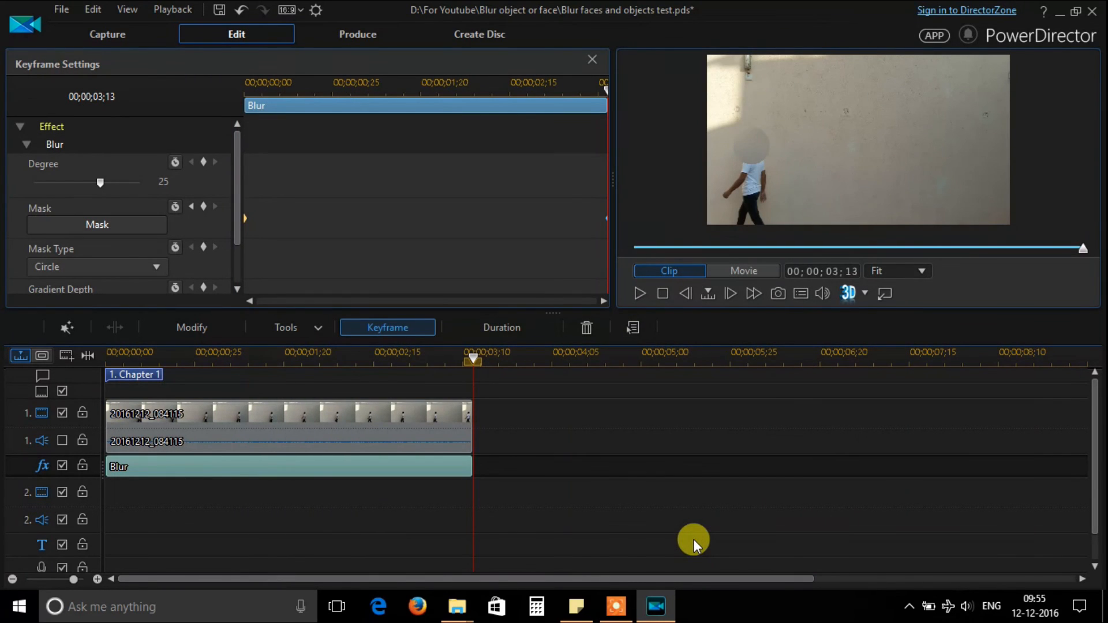